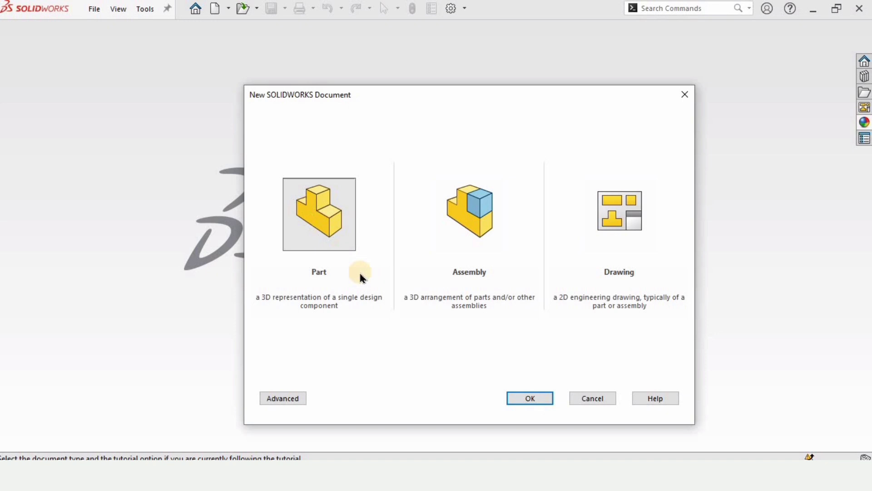
# Step: Create a new Part document and check its unit system in the status bar
pyautogui.click(528, 398)
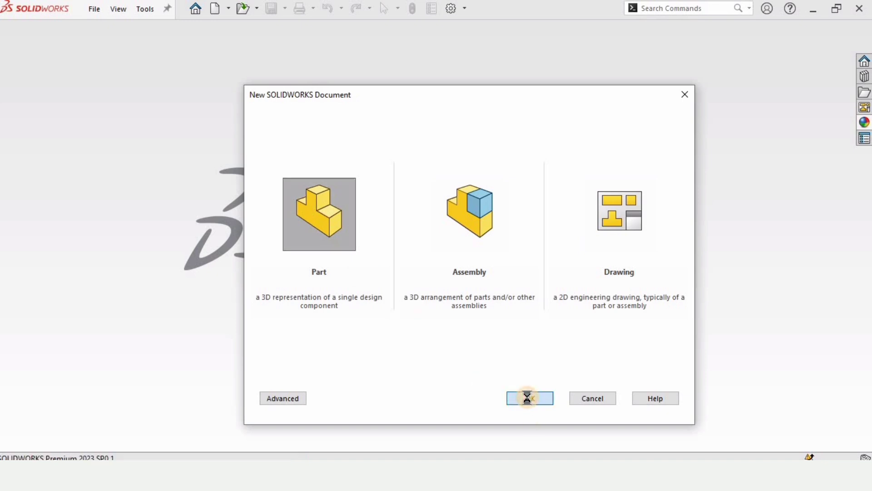
pyautogui.click(529, 398)
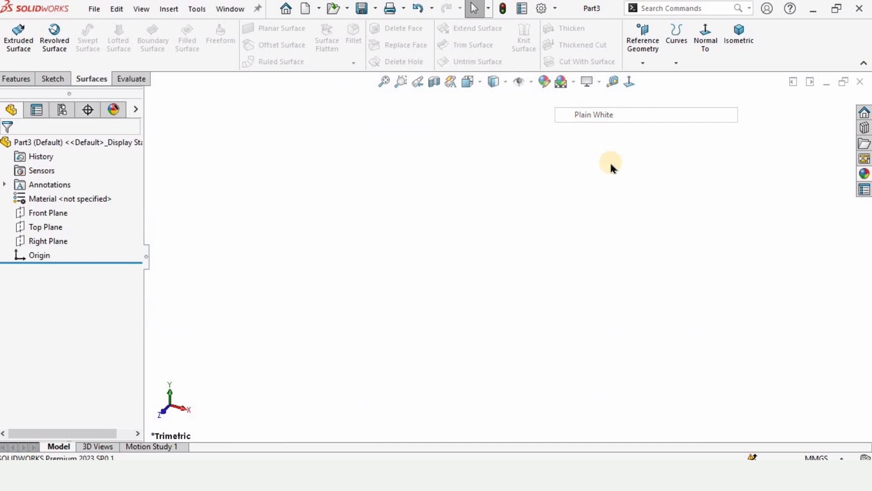
pyautogui.click(818, 458)
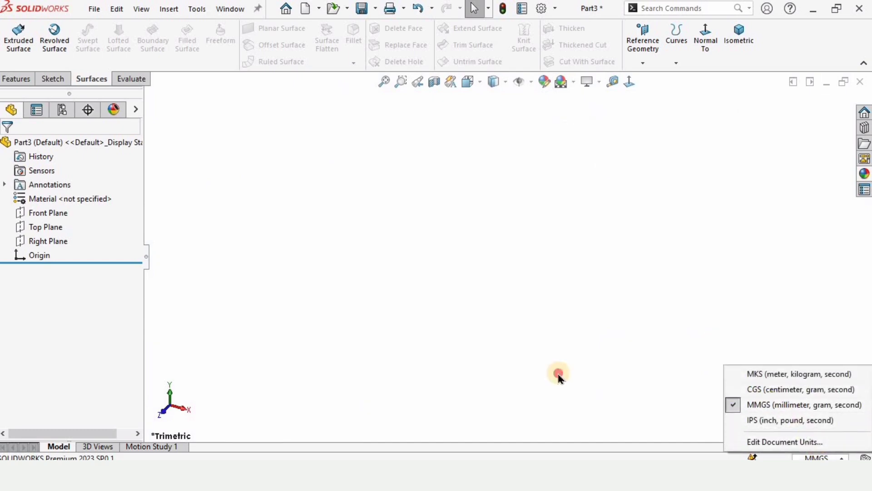
pyautogui.click(52, 79)
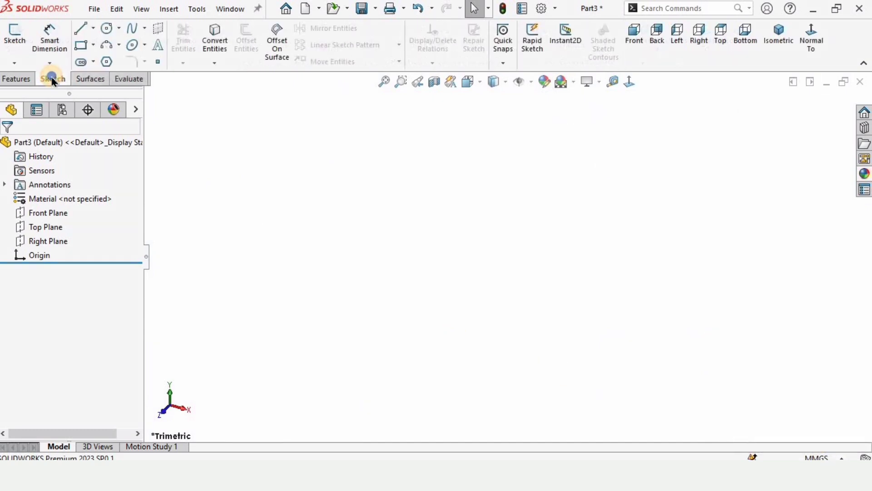
pyautogui.rightClick(53, 78)
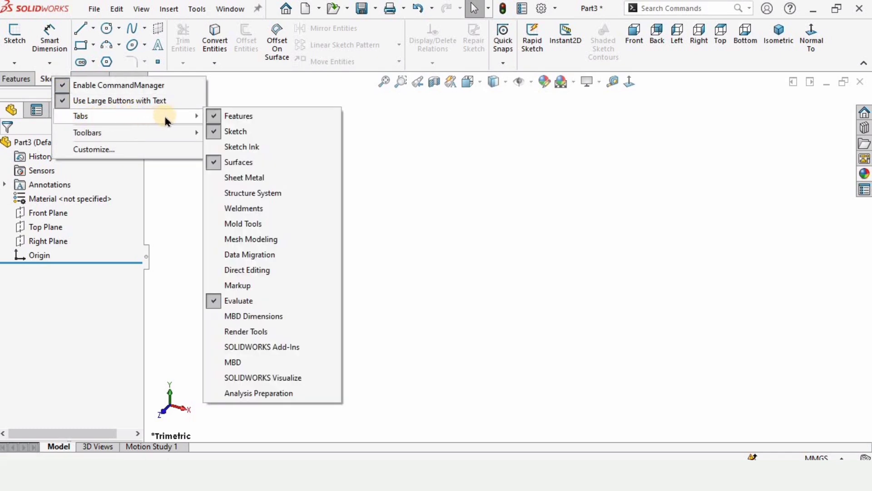
pyautogui.moveTo(238, 162)
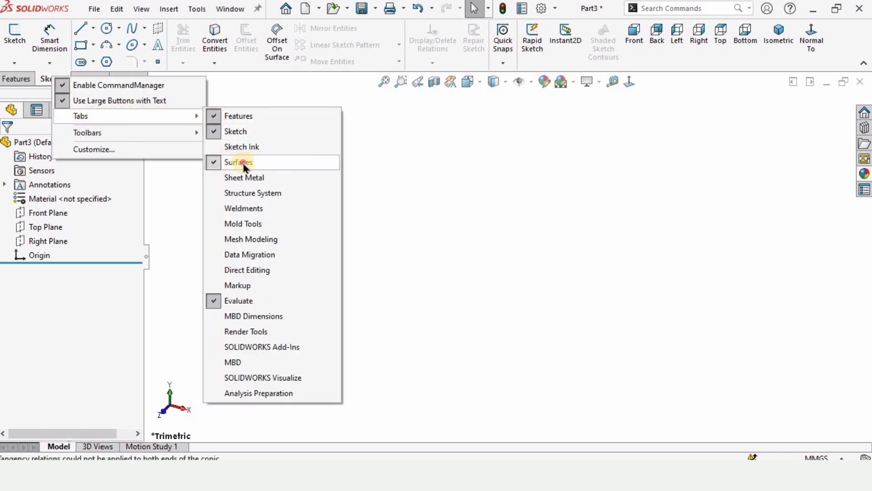
pyautogui.click(238, 161)
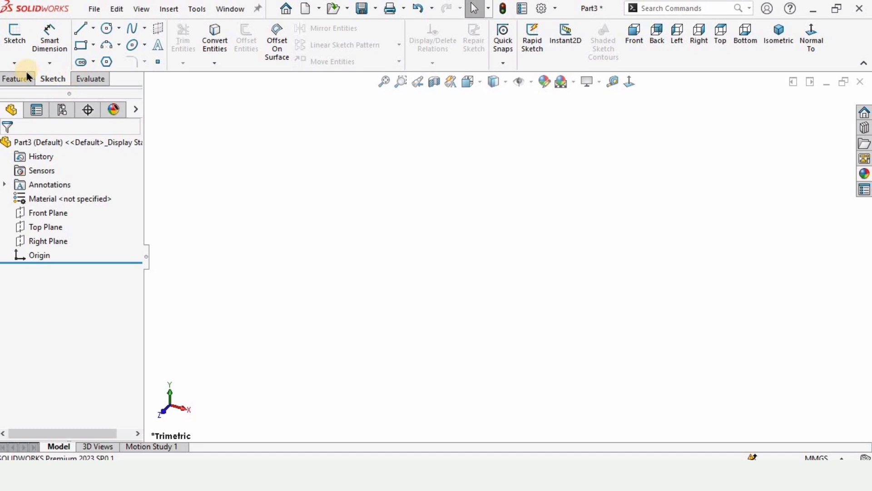
pyautogui.rightClick(28, 75)
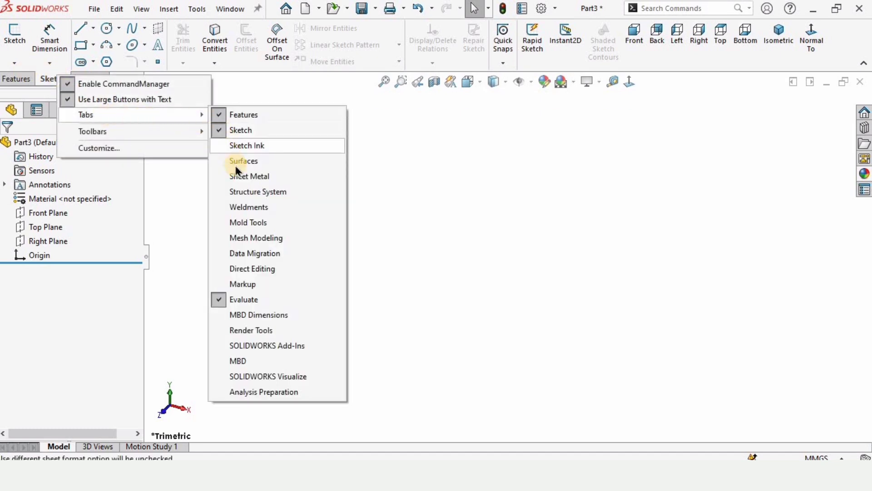
pyautogui.click(243, 161)
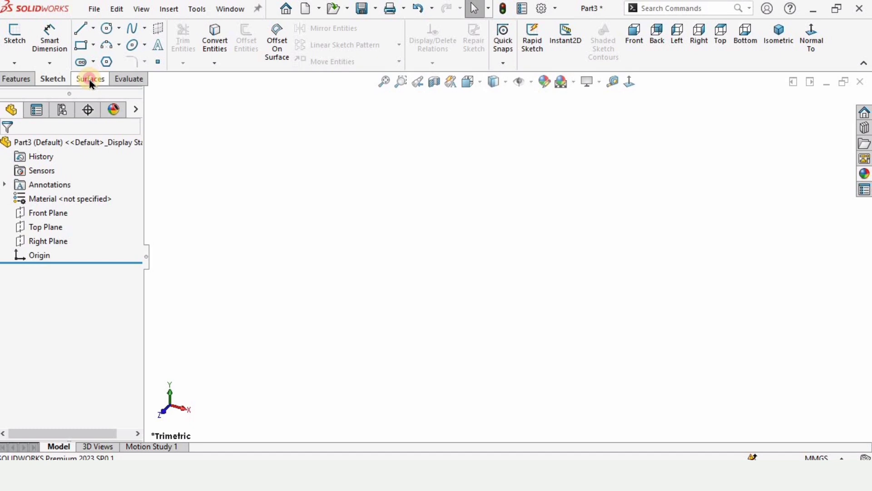
pyautogui.click(91, 78)
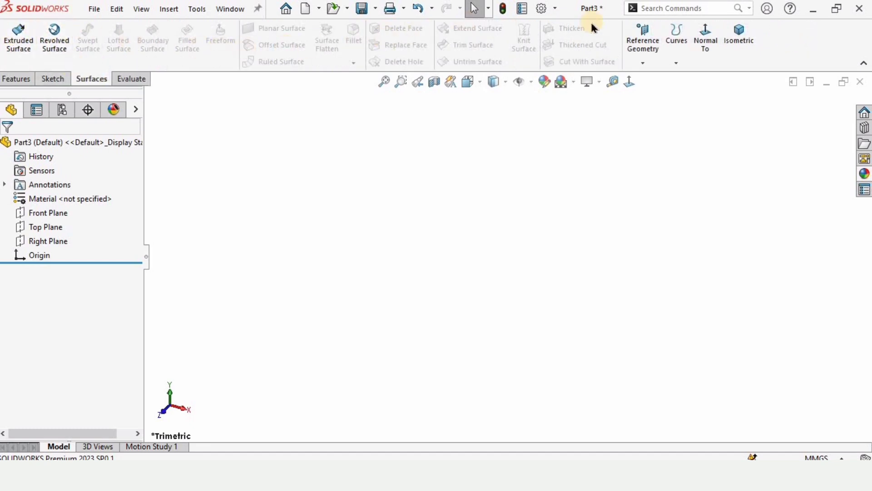
pyautogui.moveTo(54, 38)
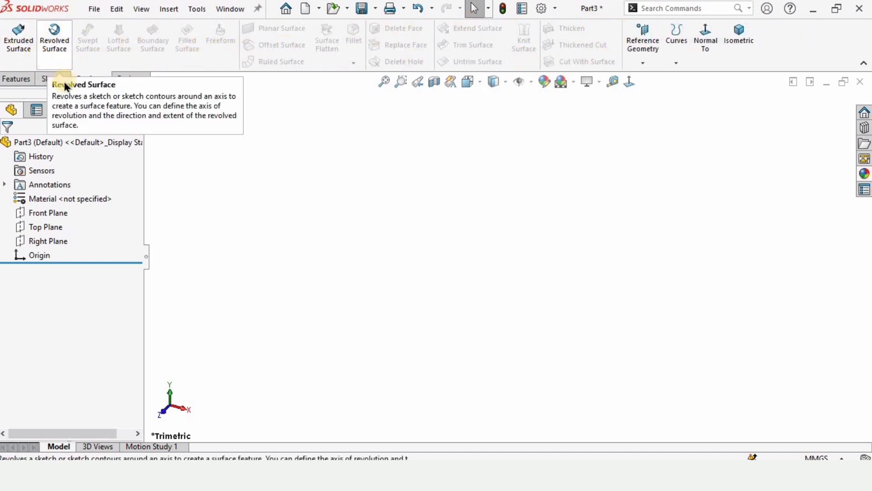
# Step: Draw a three-point open spline in a new Top Plane sketch
pyautogui.click(45, 227)
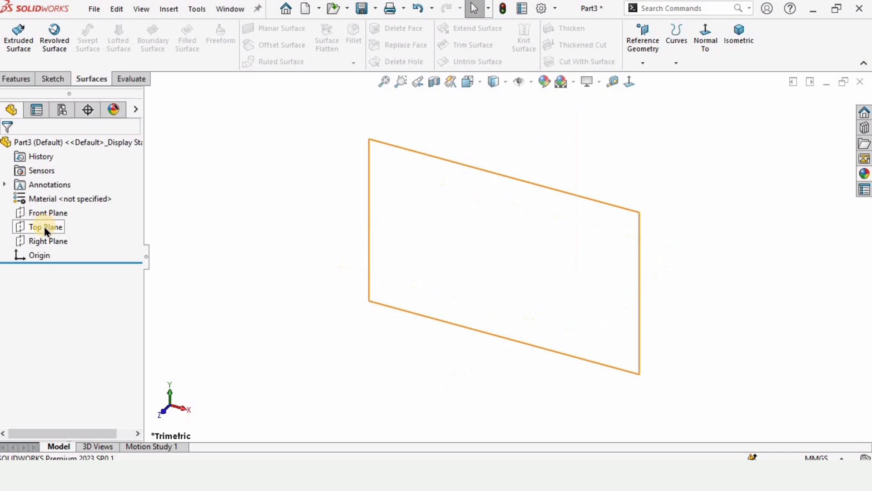
pyautogui.click(44, 226)
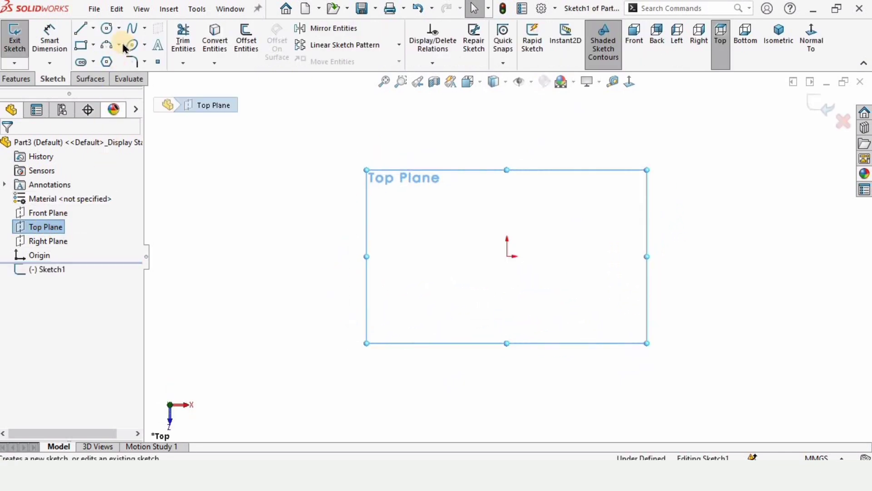
pyautogui.click(132, 28)
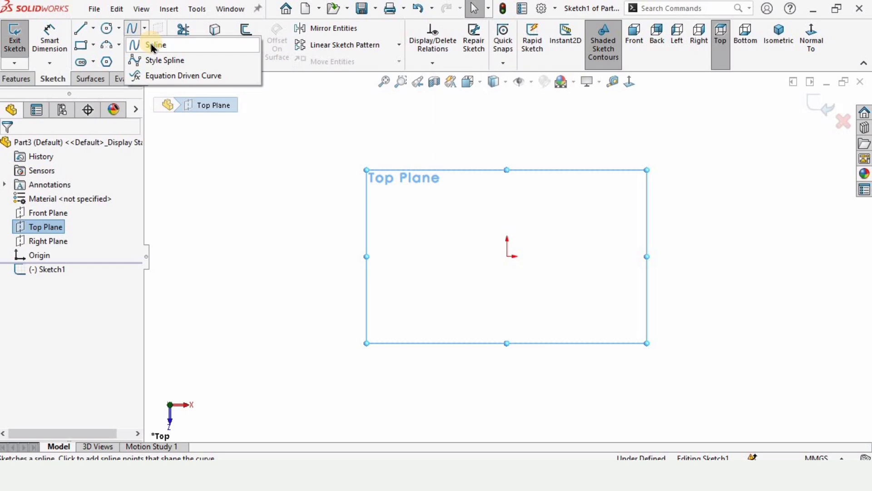
pyautogui.click(156, 44)
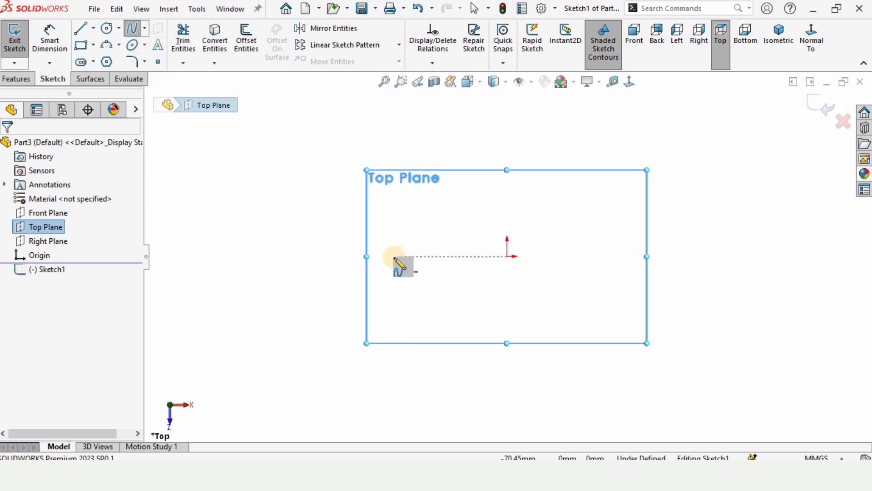
pyautogui.click(506, 195)
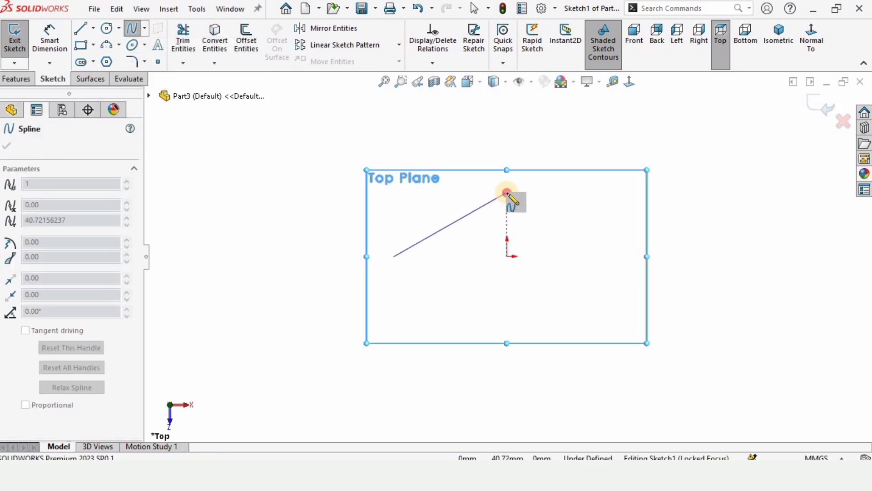
pyautogui.click(636, 219)
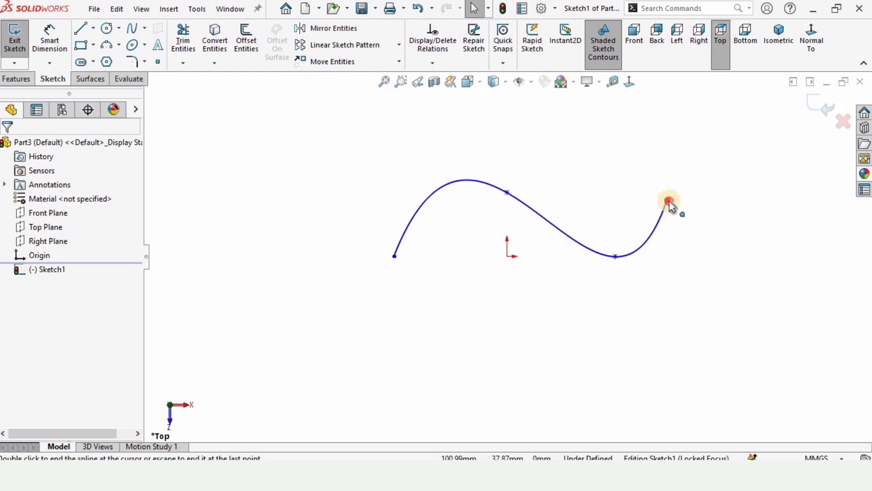
pyautogui.click(669, 201)
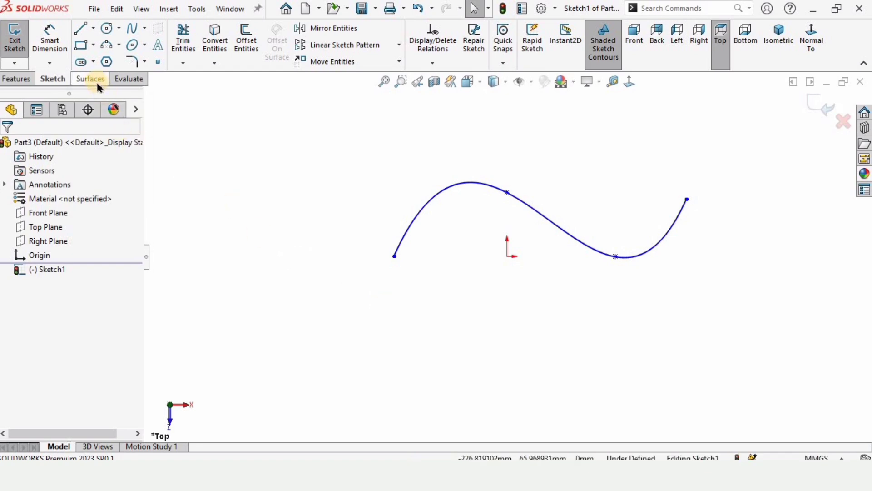
pyautogui.click(90, 79)
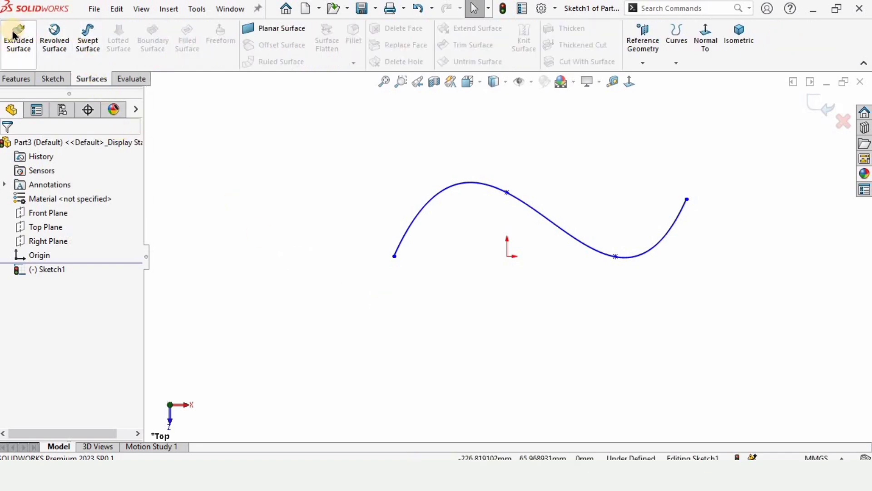
# Step: Extrude the spline as a surface 46 mm in Direction 1
pyautogui.click(18, 37)
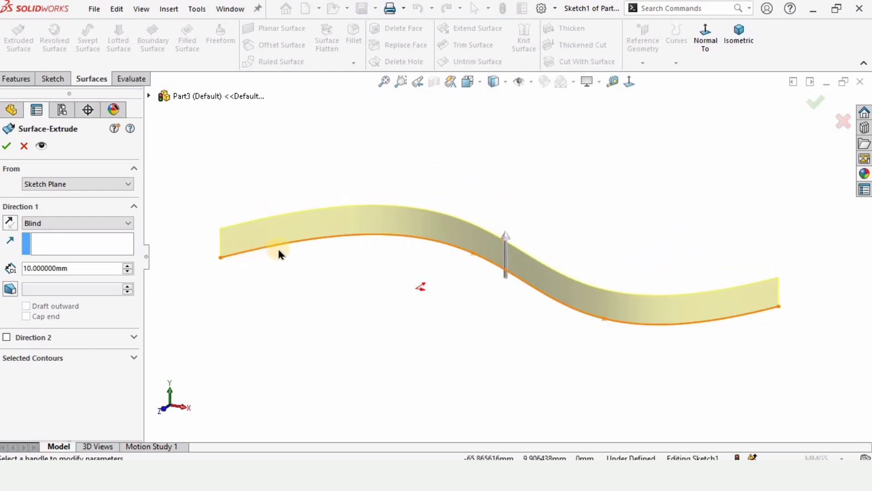
pyautogui.moveTo(442, 246)
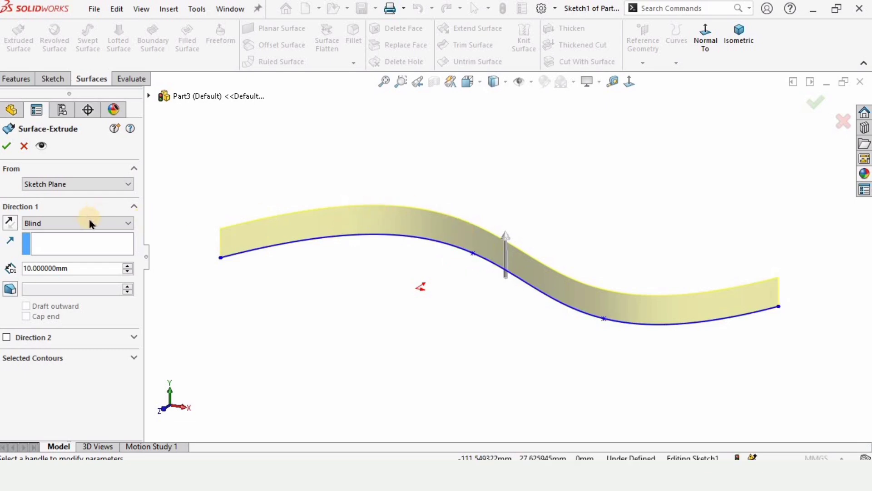
pyautogui.click(128, 265)
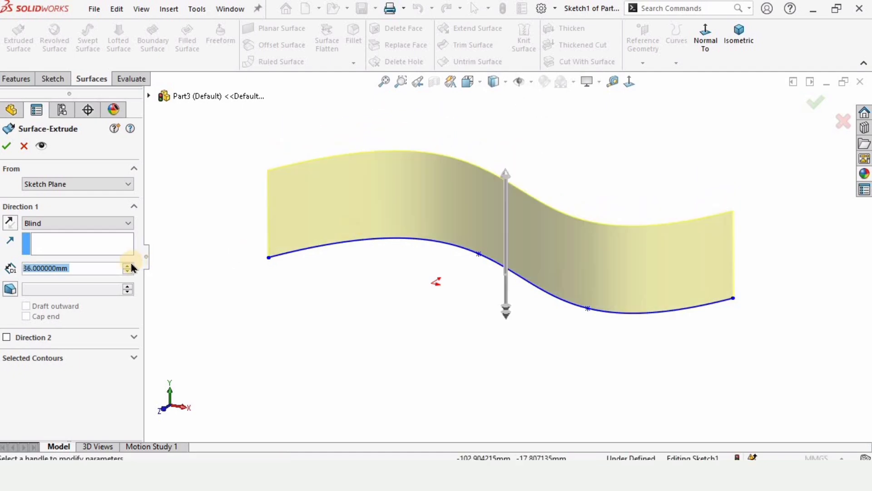
pyautogui.click(126, 264)
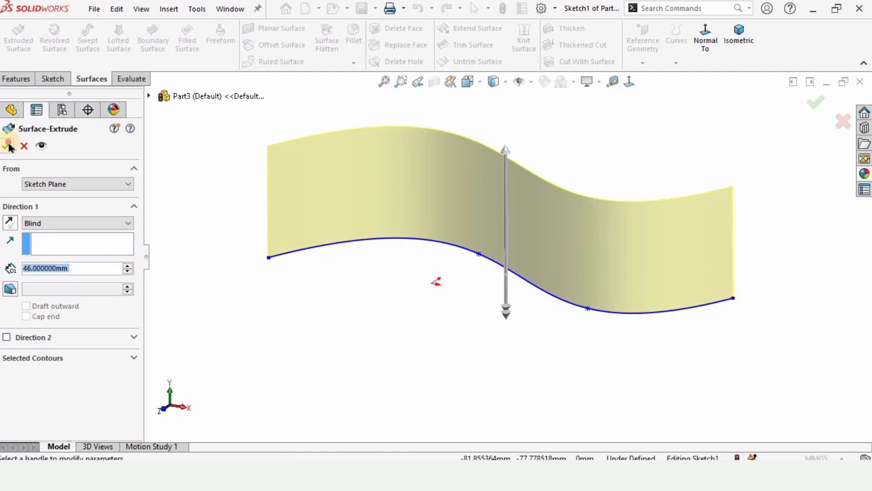
pyautogui.click(10, 145)
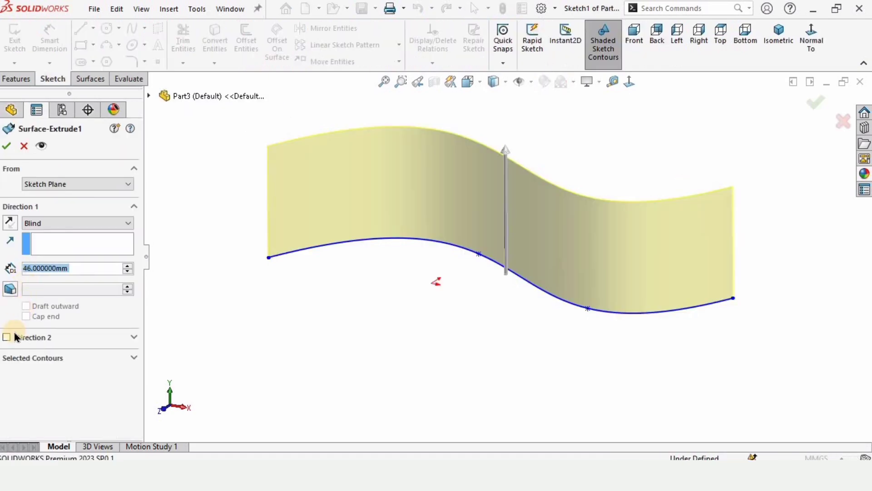
# Step: Add a 20 mm Direction 2, finish, and edit Surface-Extrude1's sketch
pyautogui.click(8, 336)
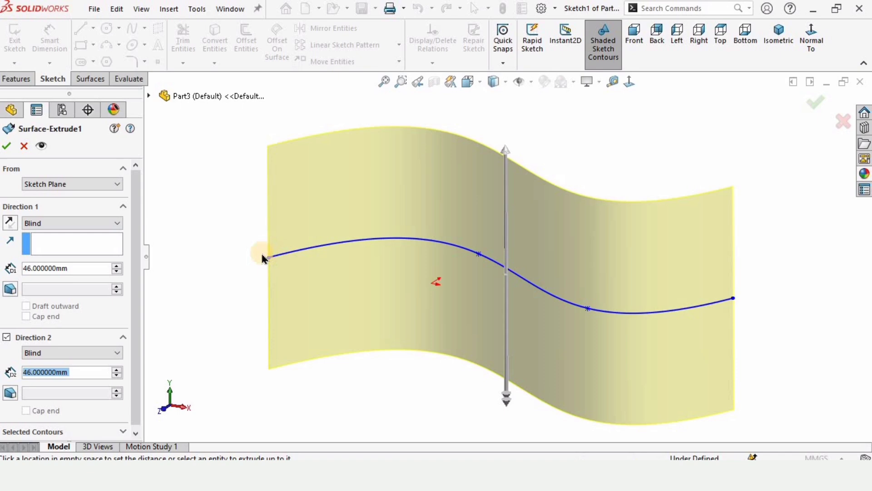
pyautogui.moveTo(306, 334)
pyautogui.write('20.000000')
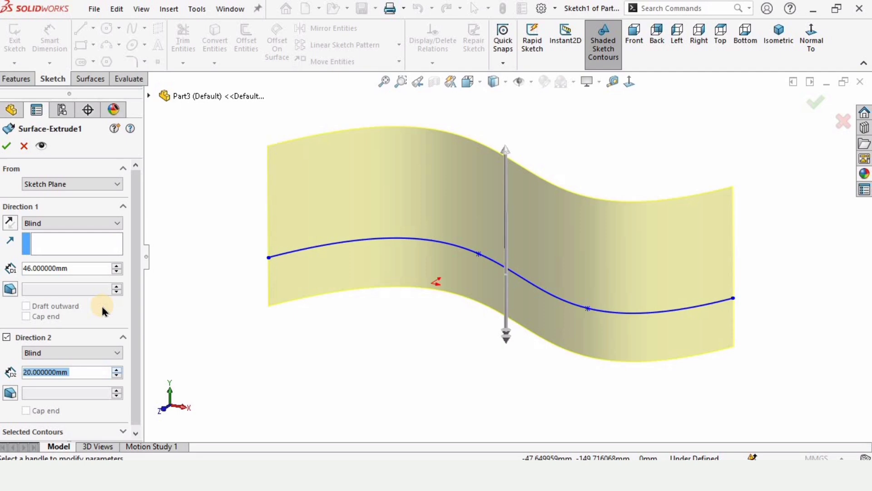
pyautogui.click(7, 146)
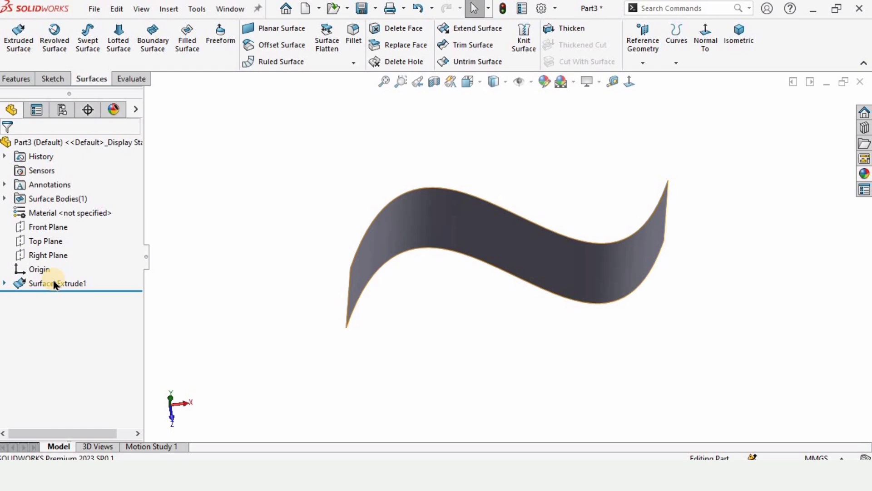
pyautogui.click(57, 283)
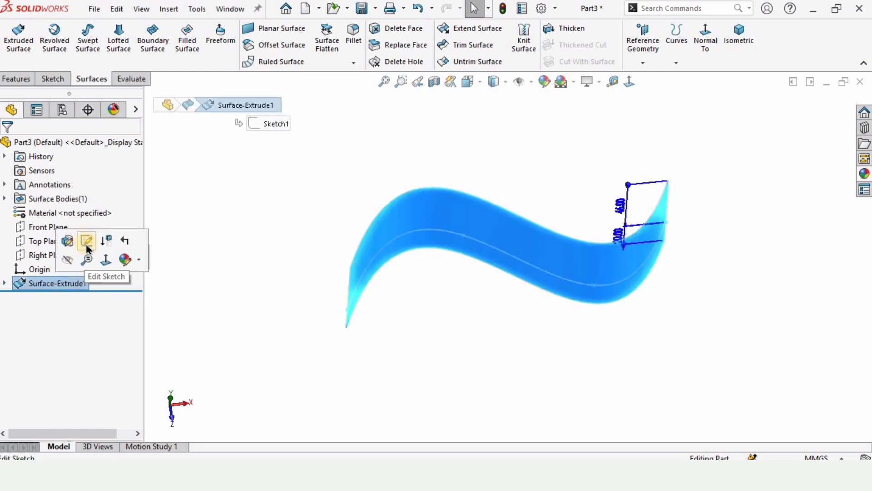
pyautogui.click(87, 241)
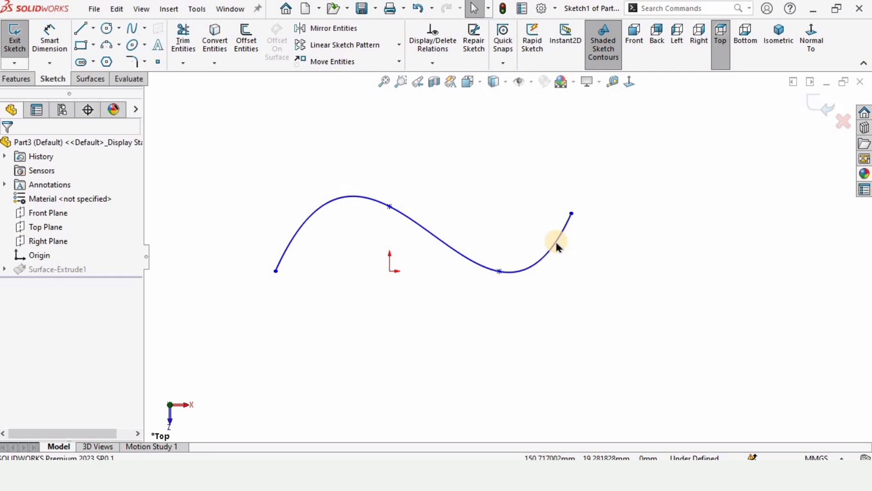
# Step: Draw a corner rectangle around the origin overlapping the middle of the spline
pyautogui.click(99, 45)
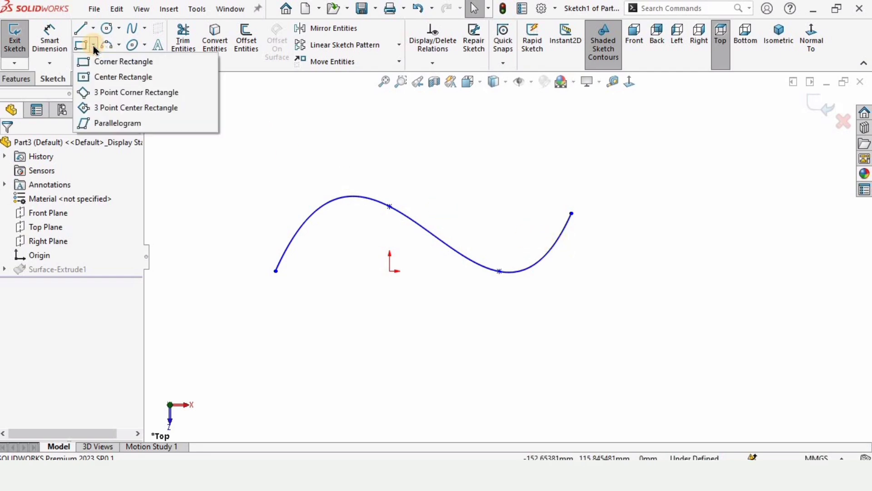
pyautogui.click(123, 61)
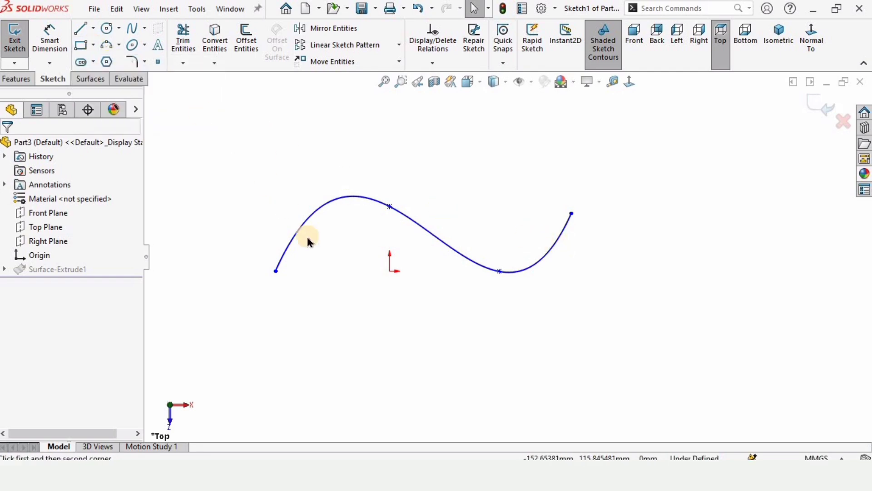
pyautogui.click(81, 42)
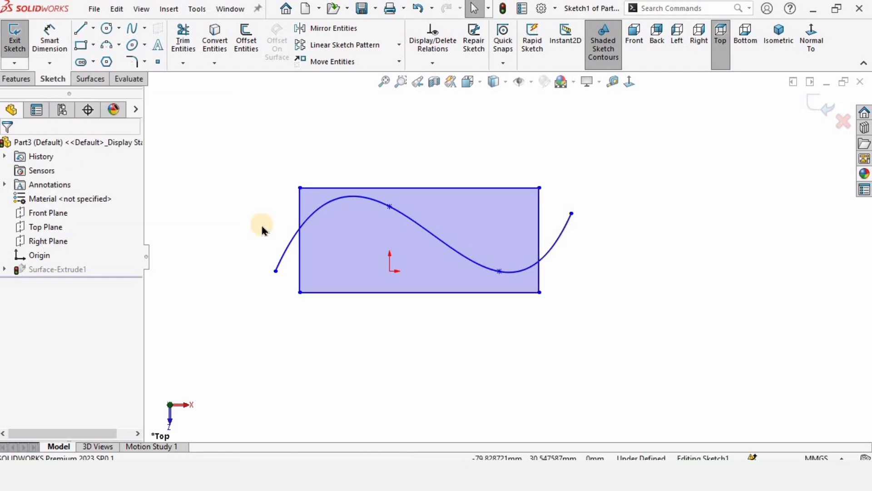
pyautogui.moveTo(826, 110)
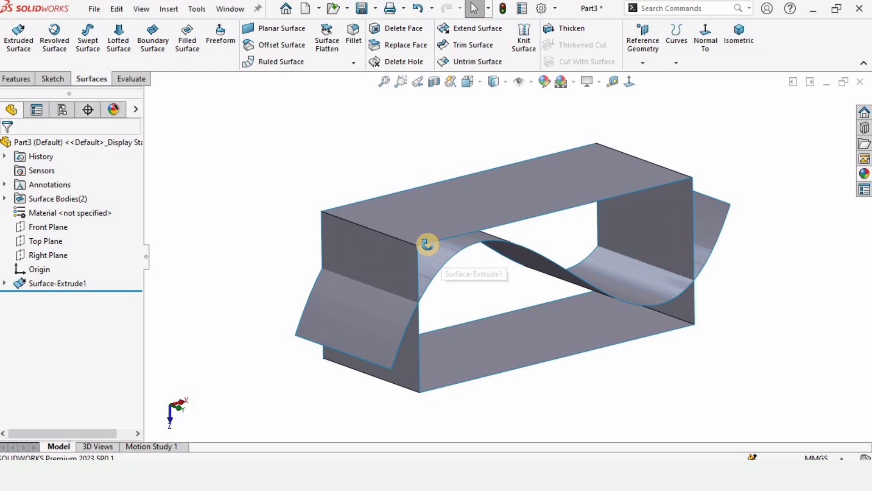
# Step: Edit the Surface-Extrude1 feature from the FeatureManager tree
pyautogui.click(56, 283)
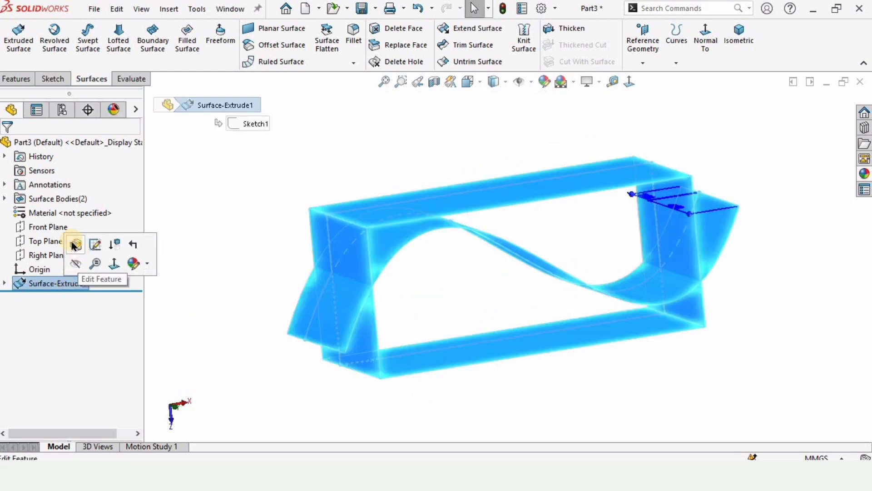
pyautogui.click(74, 244)
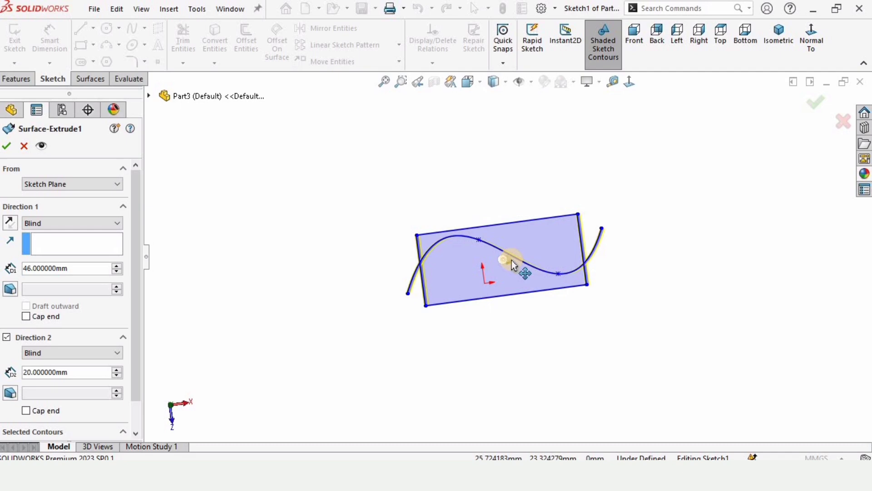
# Step: Set Selected Contours to the upper region only, removing Sketch1-Region<1>
pyautogui.scroll(-3)
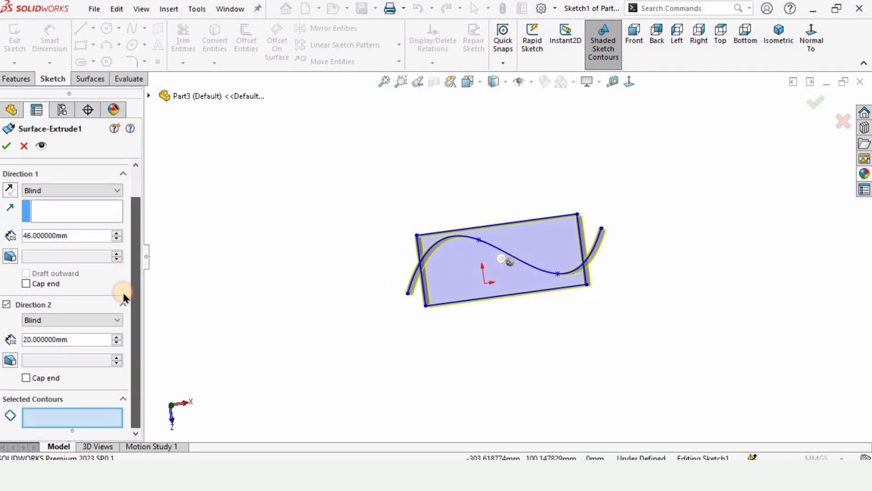
pyautogui.click(72, 417)
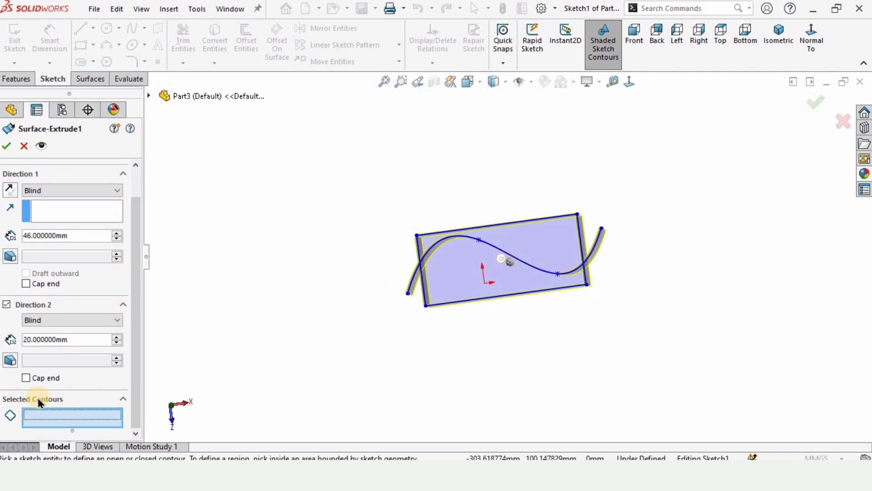
pyautogui.moveTo(325, 364)
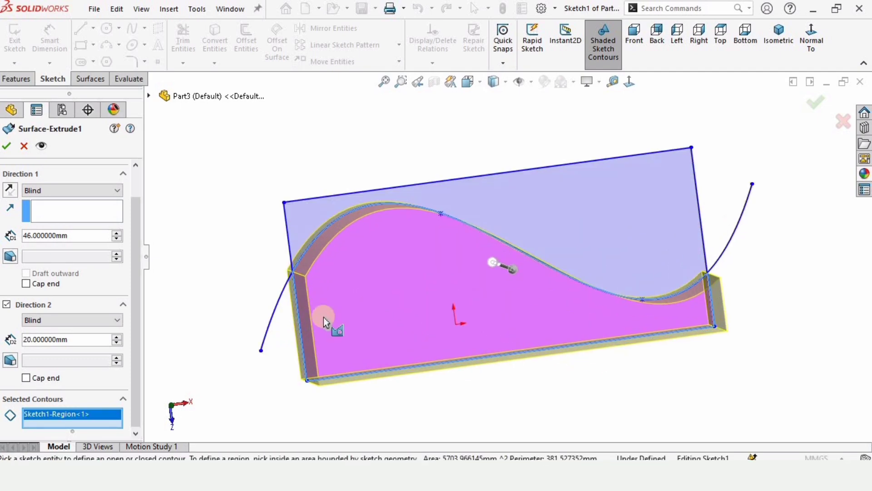
pyautogui.moveTo(387, 228)
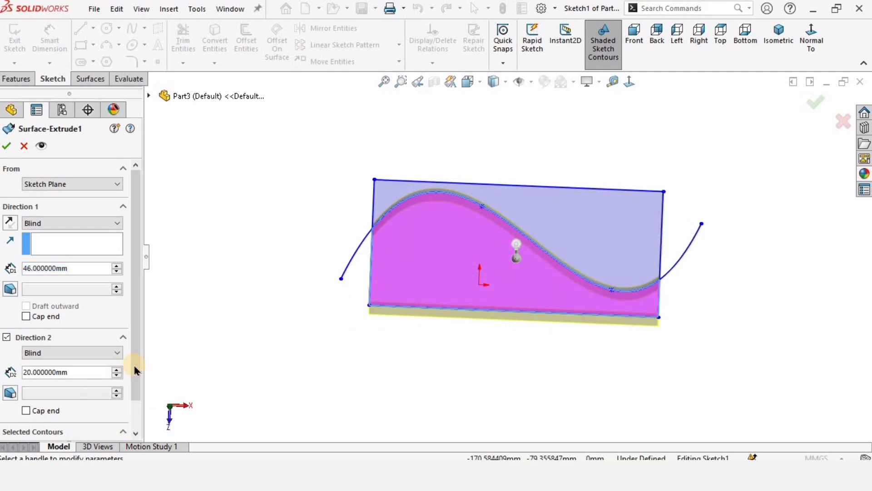
pyautogui.click(451, 251)
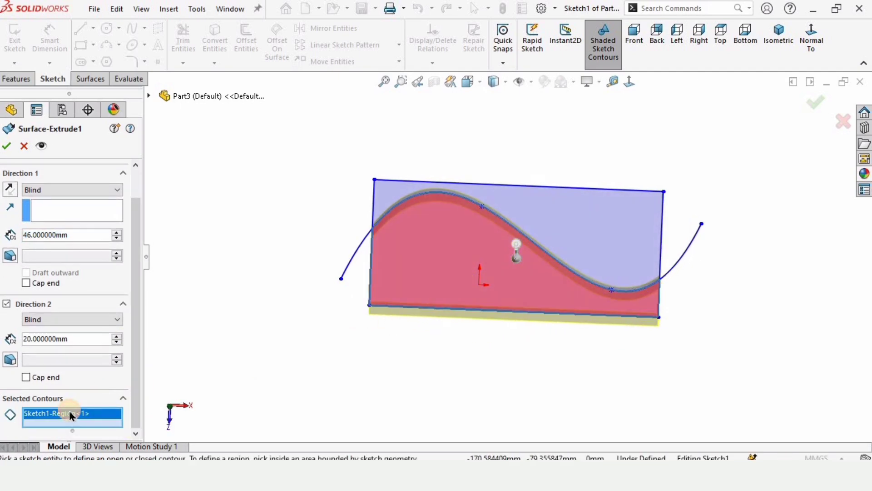
pyautogui.click(592, 234)
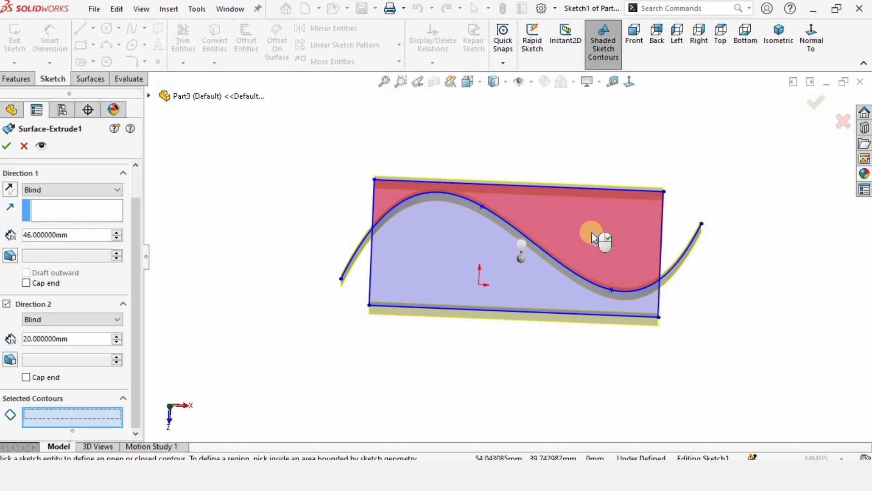
pyautogui.click(592, 236)
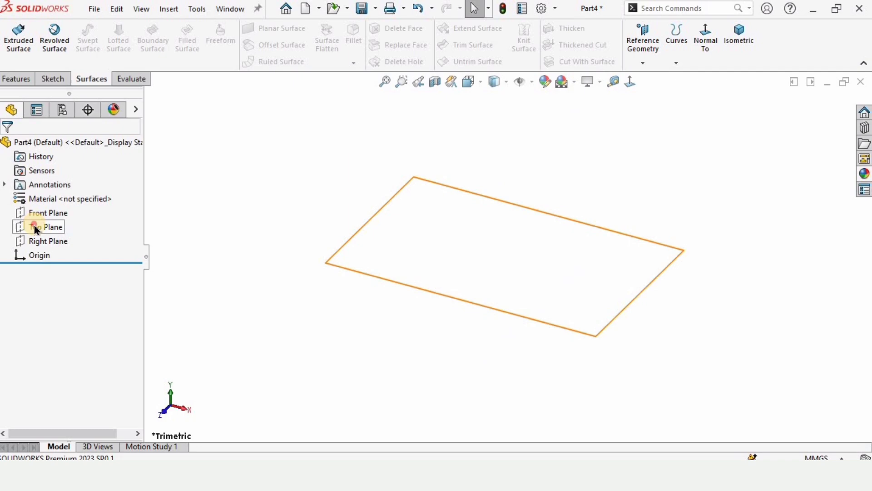
# Step: Draw a six-sided polygon at the origin on Top Plane with a Horizontal top edge
pyautogui.click(50, 226)
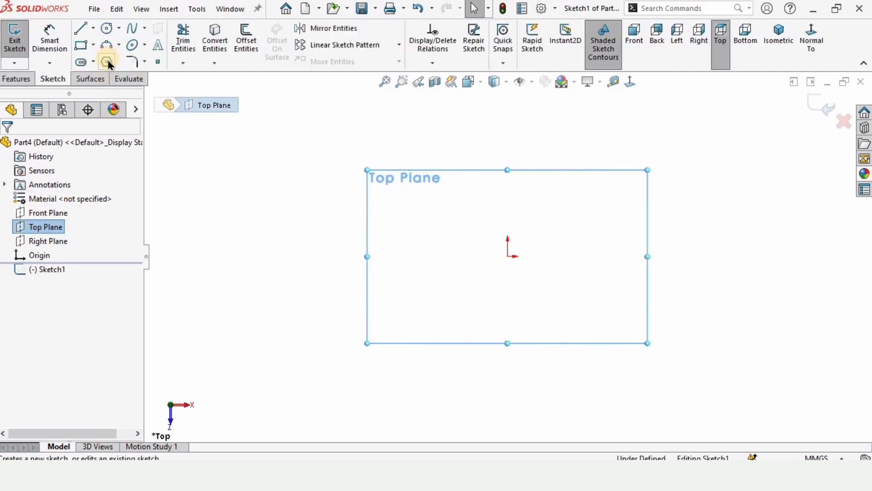
pyautogui.click(106, 62)
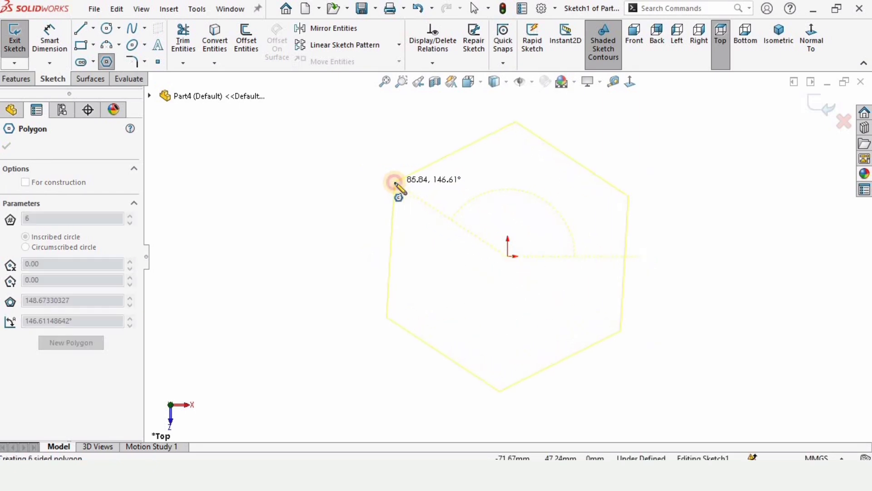
pyautogui.click(7, 146)
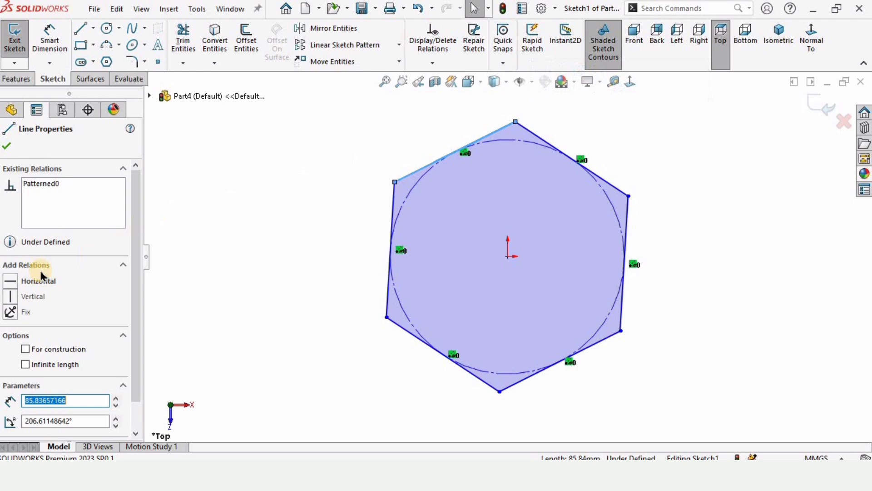
pyautogui.click(6, 146)
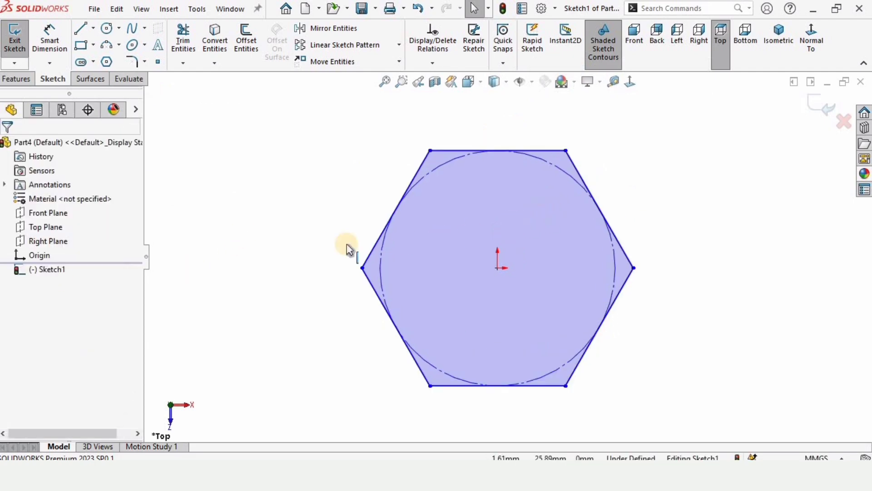
pyautogui.click(91, 79)
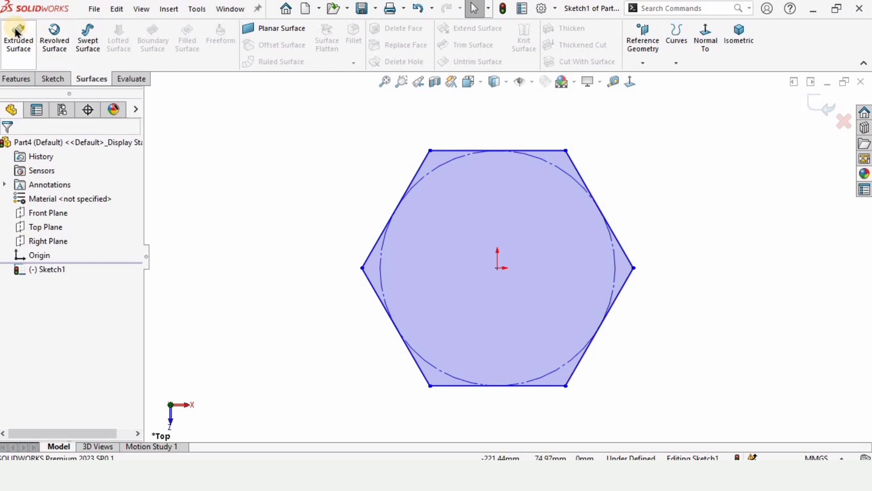
# Step: Extrude the hexagon as a Blind 30 mm surface
pyautogui.click(18, 38)
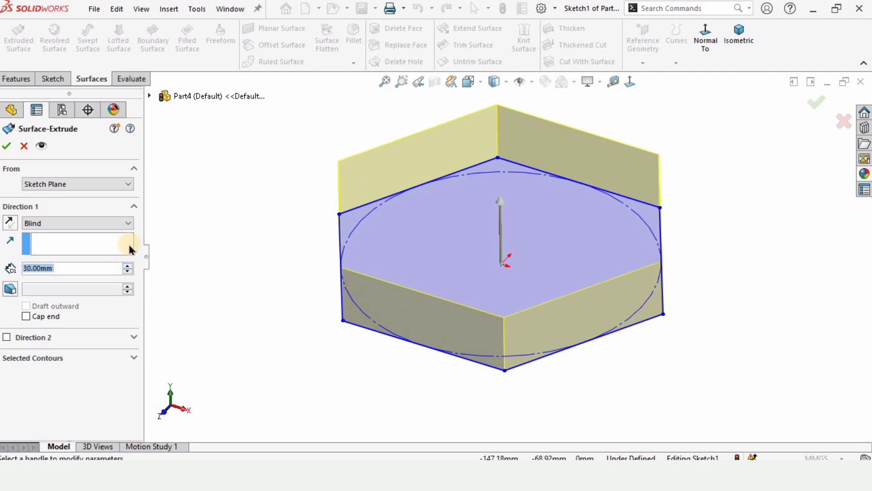
pyautogui.click(7, 145)
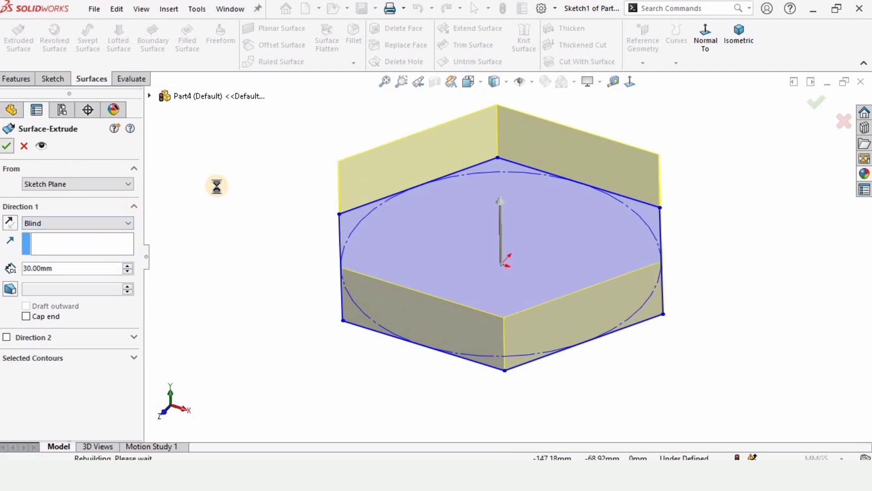
pyautogui.click(7, 145)
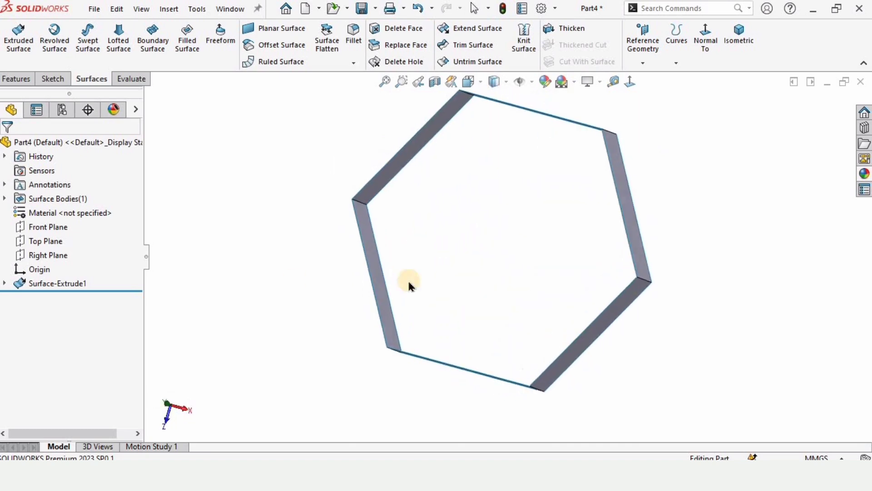
# Step: Change Surface-Extrude1 to Mid Plane and increase its depth
pyautogui.click(58, 283)
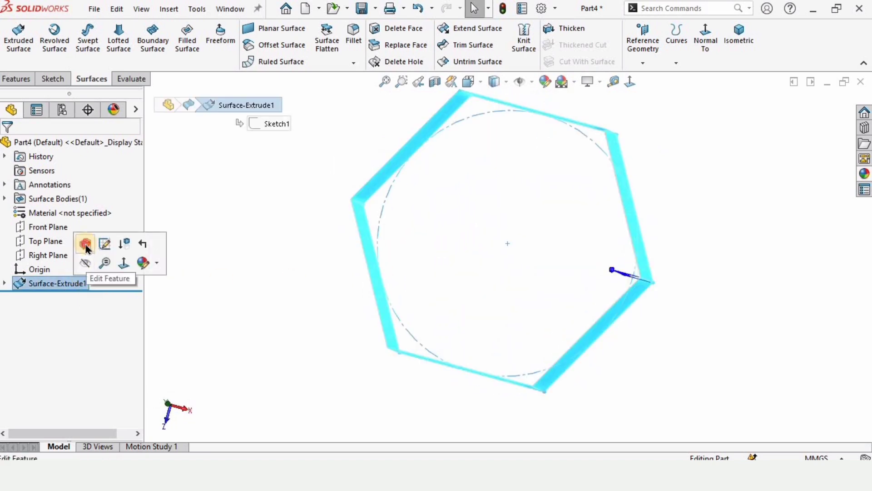
pyautogui.click(85, 243)
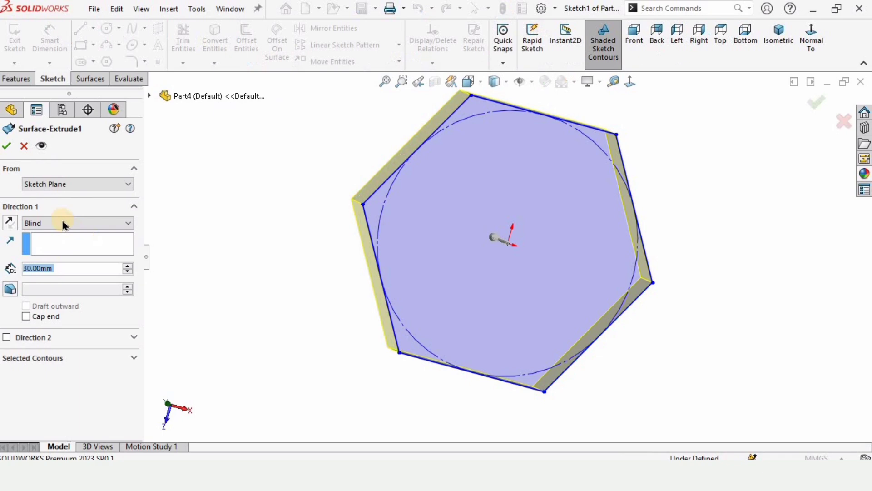
pyautogui.moveTo(377, 221)
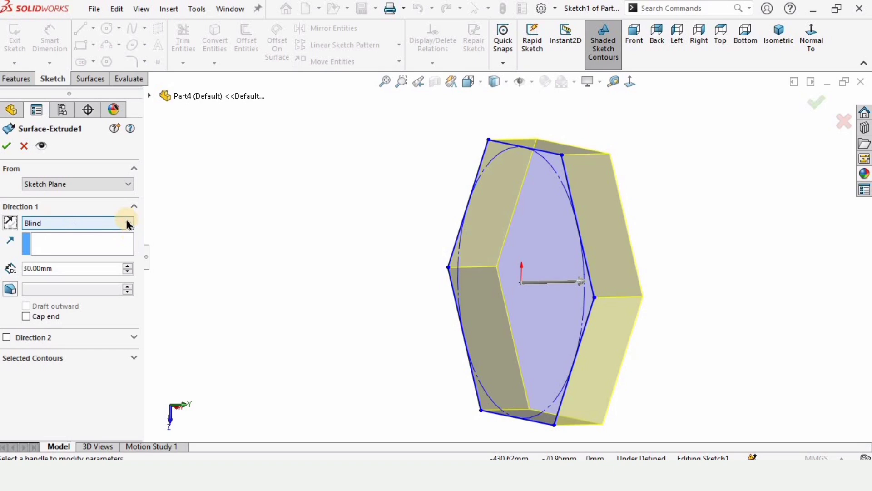
pyautogui.click(127, 223)
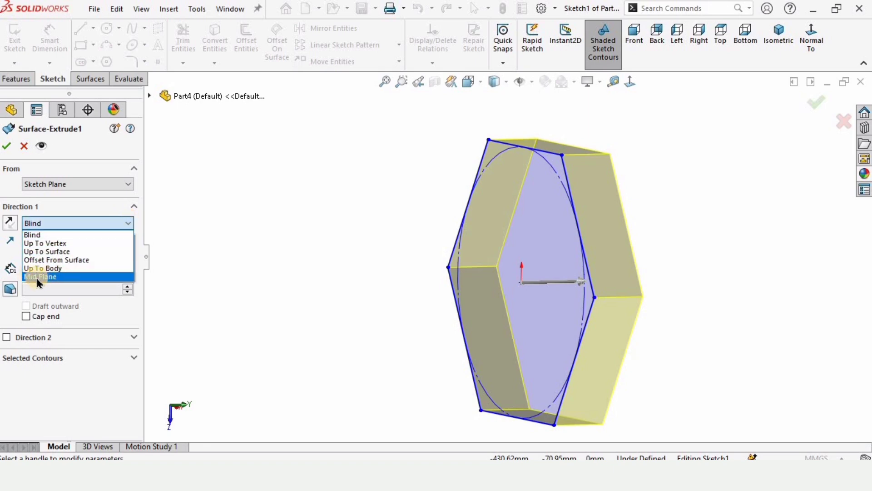
pyautogui.click(40, 277)
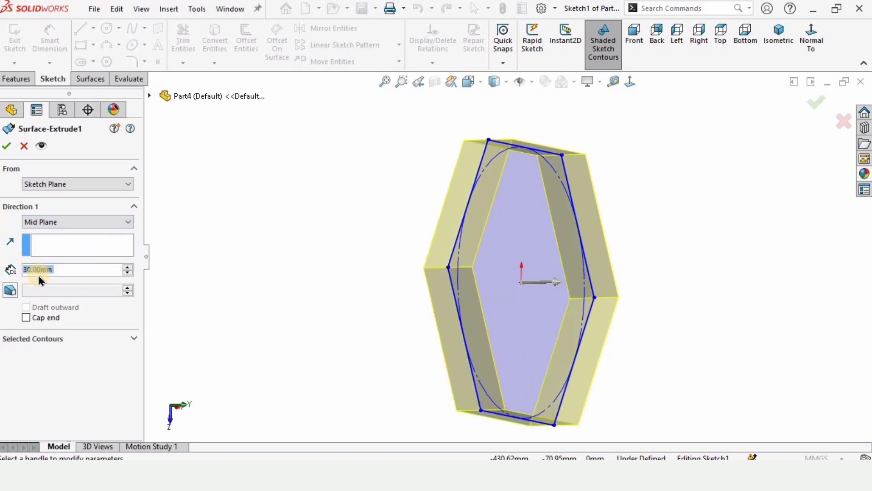
pyautogui.click(127, 266)
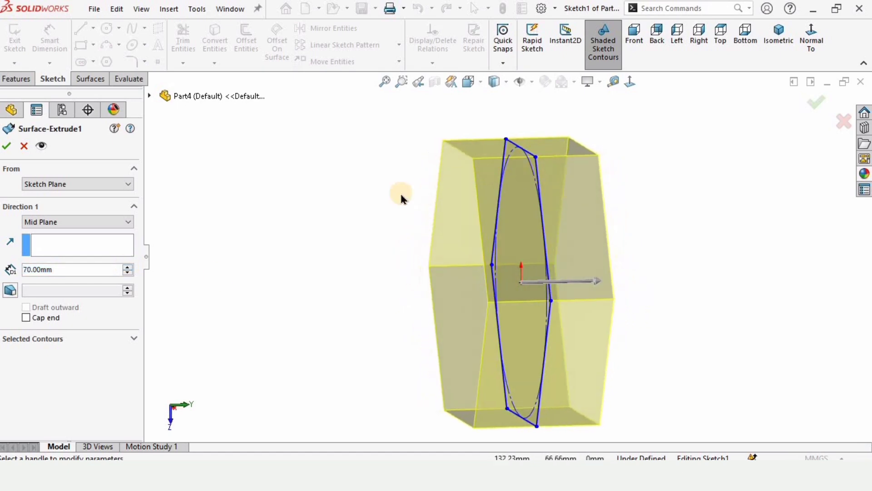
pyautogui.click(127, 265)
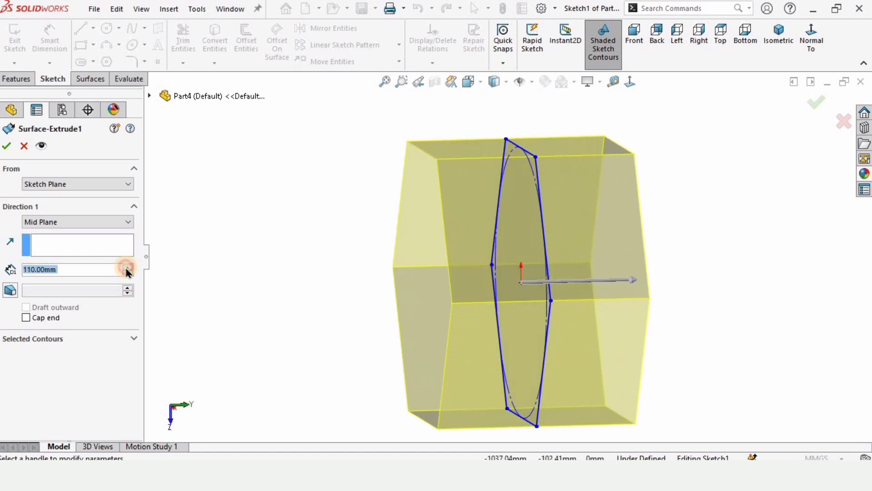
pyautogui.click(6, 146)
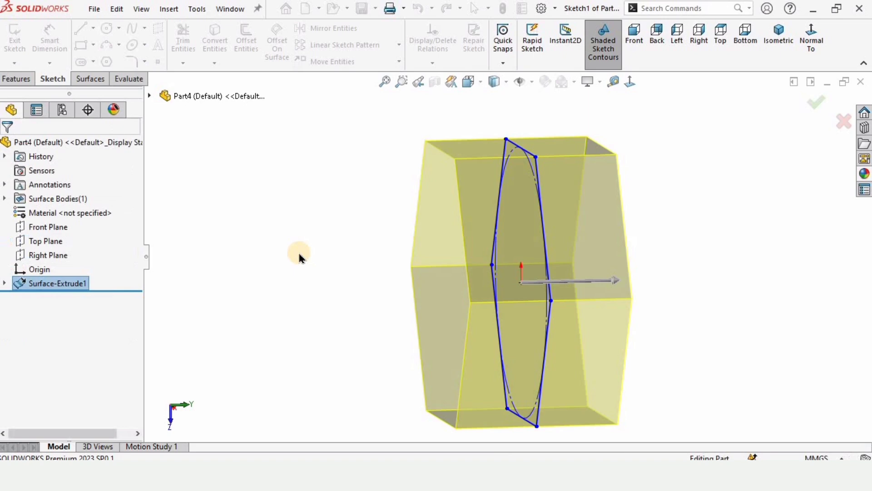